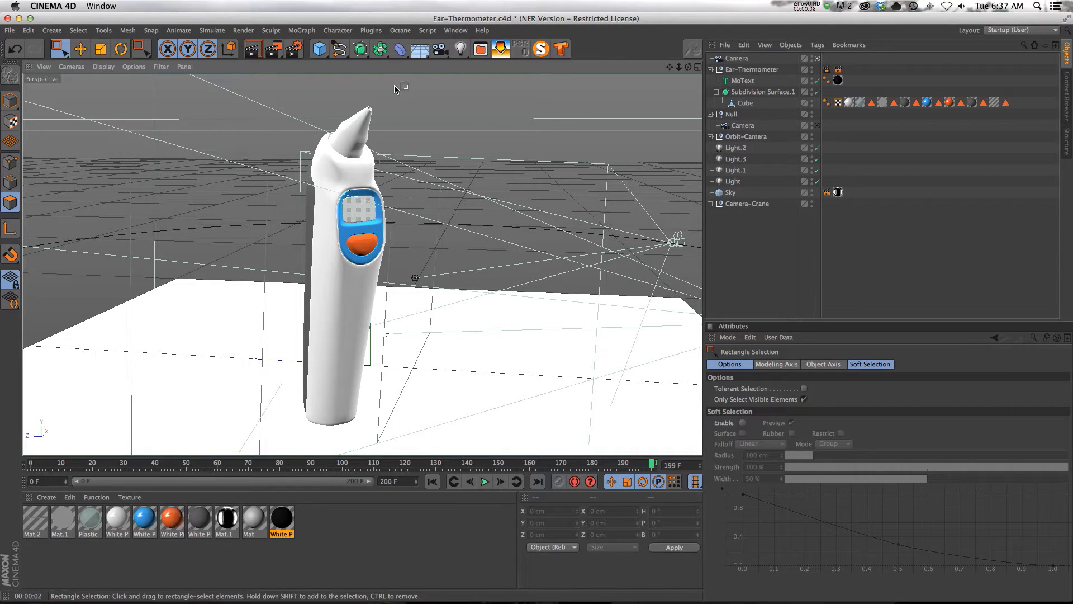
{"action": "mouse_move", "coordinate": [598, 105]}
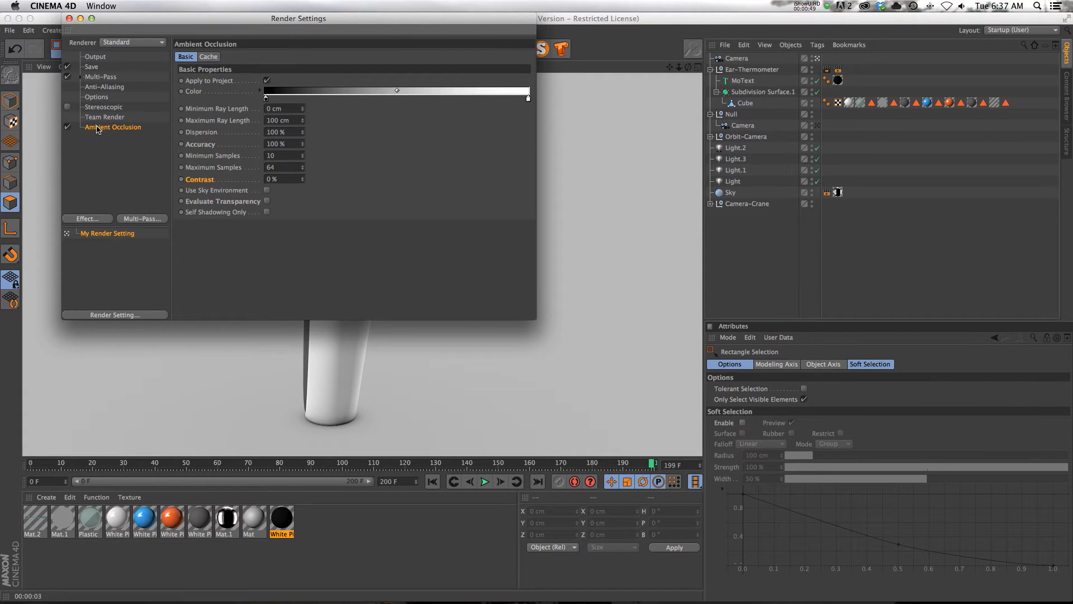
Step: Set the ambient occlusion Contrast to 50%
{"action": "left_click", "coordinate": [280, 179]}
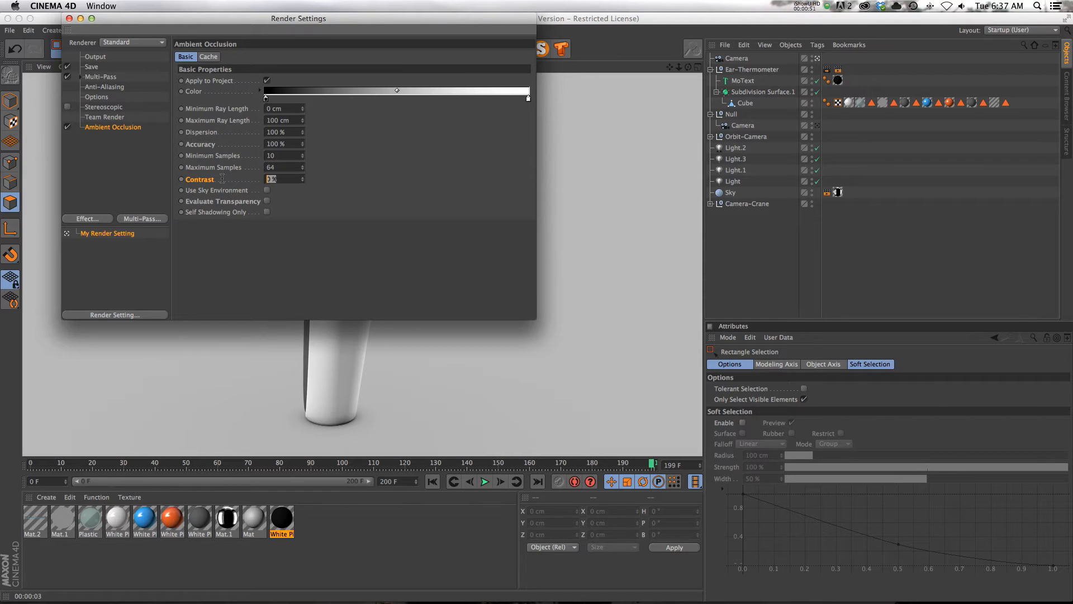
{"action": "type", "text": "50"}
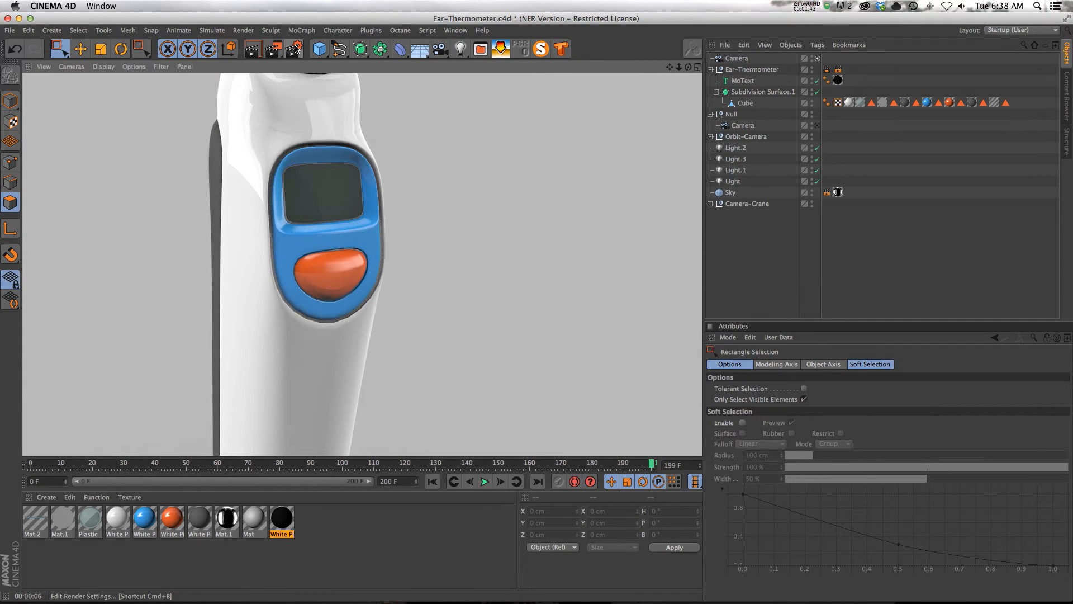
Step: Reopen Render Settings and move its window to the right, off the thermometer
{"action": "left_click", "coordinate": [293, 48]}
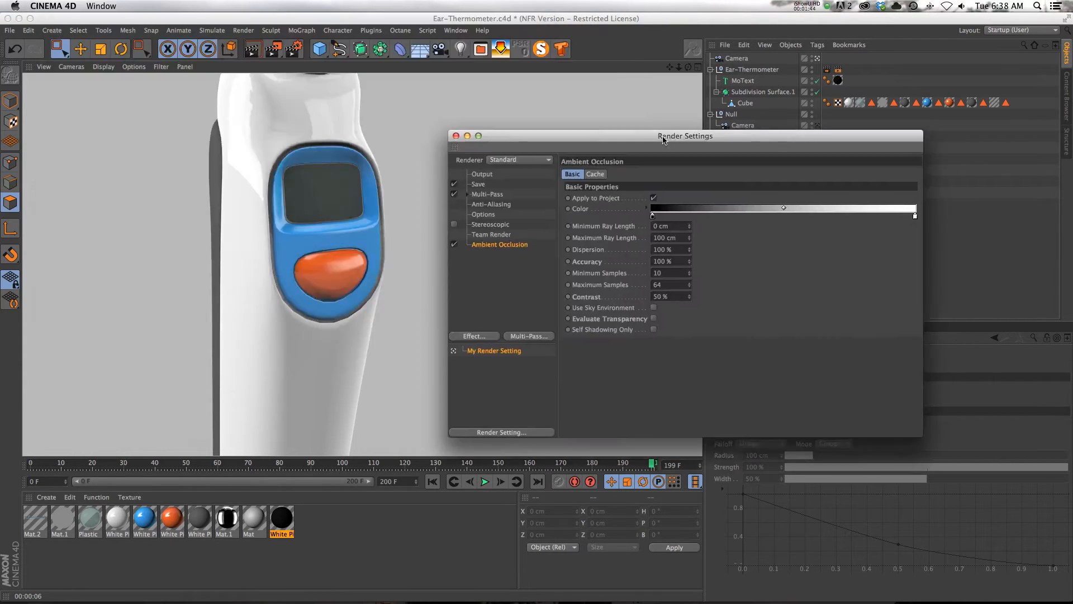
{"action": "left_click_drag", "start_coordinate": [685, 136], "coordinate": [695, 43]}
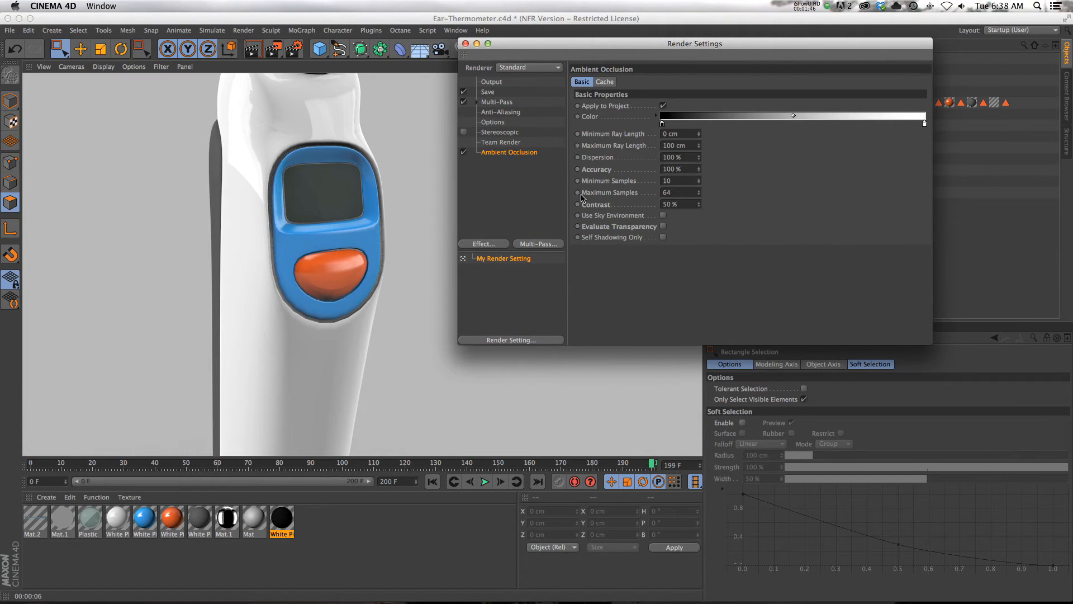
{"action": "mouse_move", "coordinate": [603, 217]}
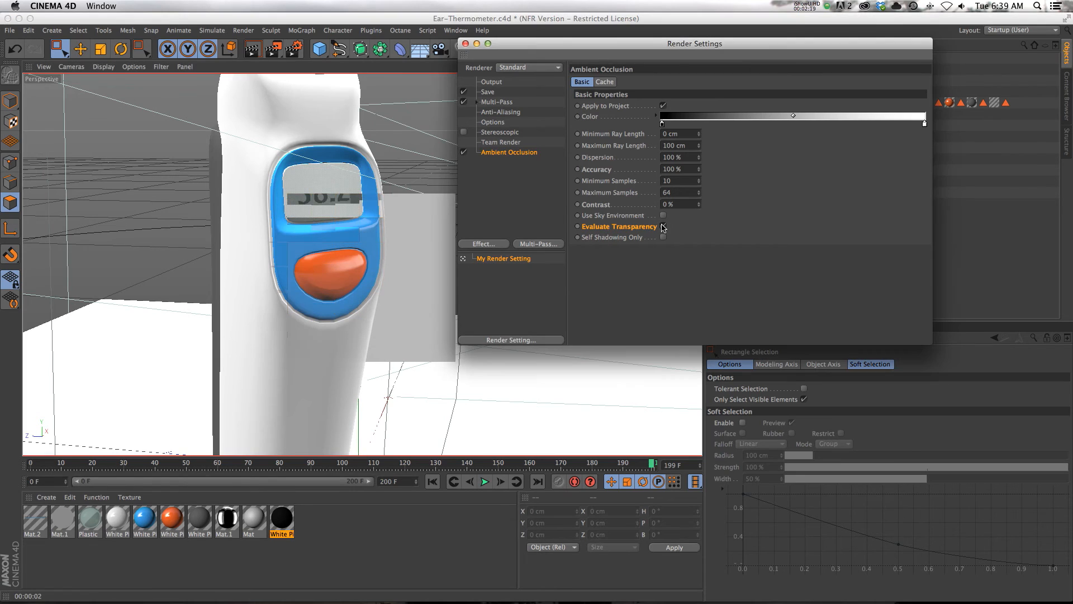
Step: Drag a selection box around the thermometer display area
{"action": "left_click_drag", "start_coordinate": [294, 219], "coordinate": [384, 335]}
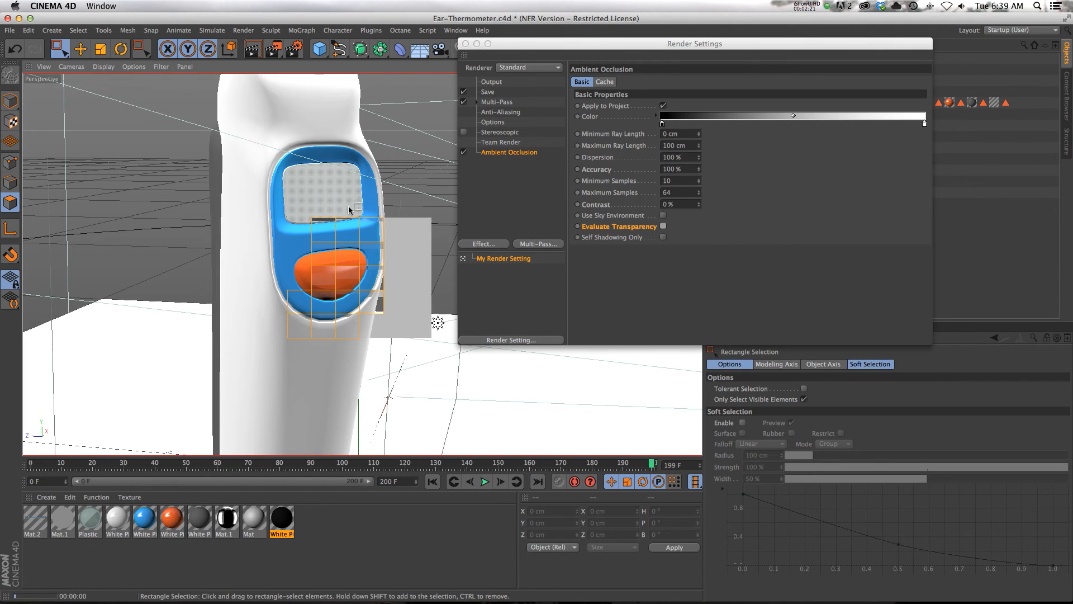